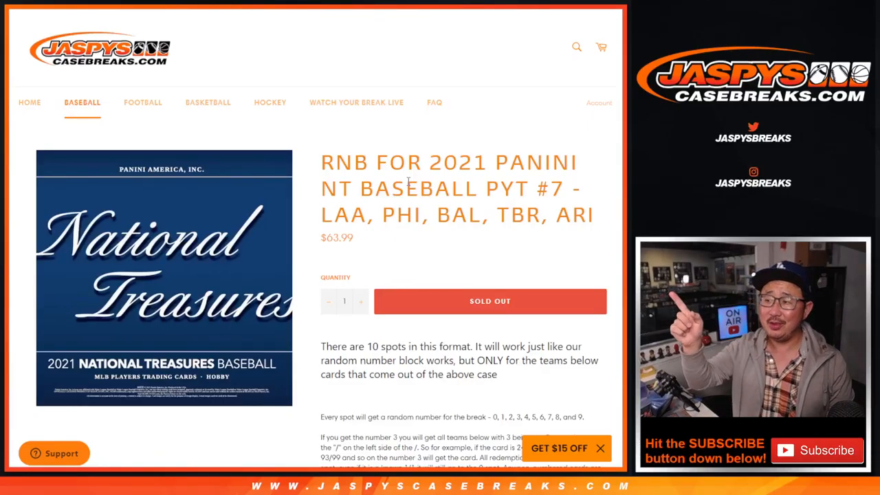
Review the break's teams and redemption-card rule, then reshuffle the ten names with RANDOM.ORG.
double_click(348, 162)
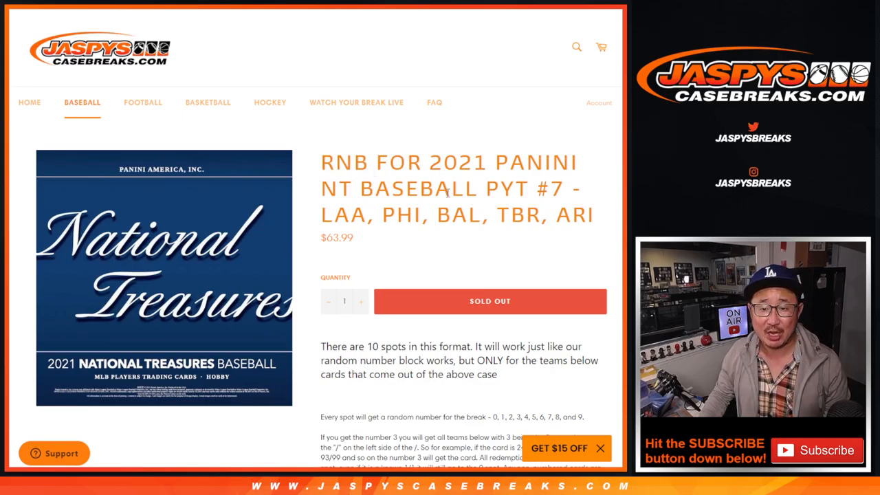
drag(321, 214, 519, 214)
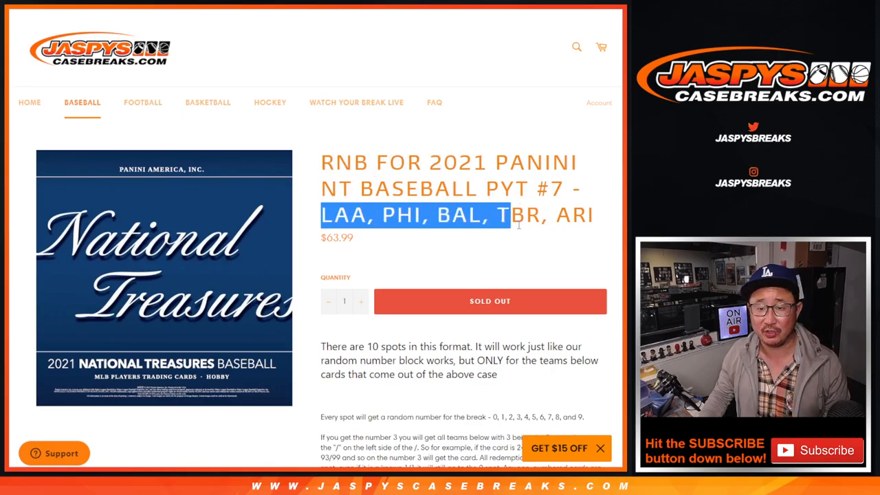
click(540, 240)
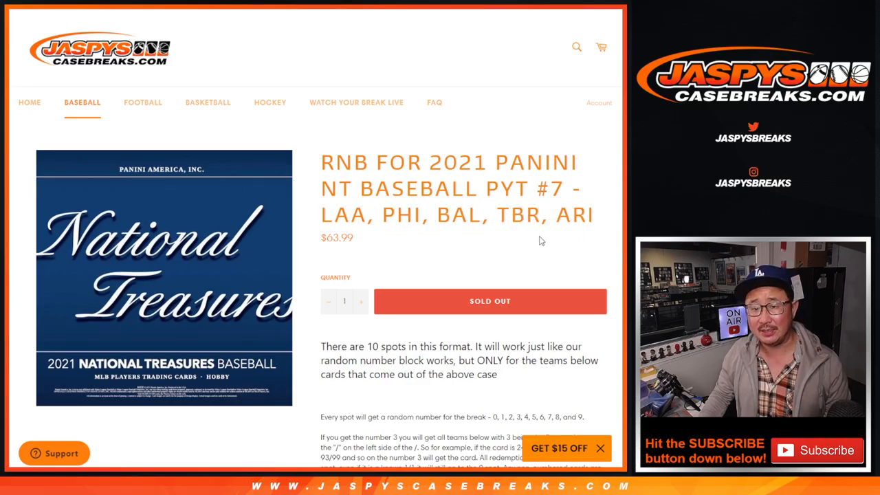
scroll(down, 3)
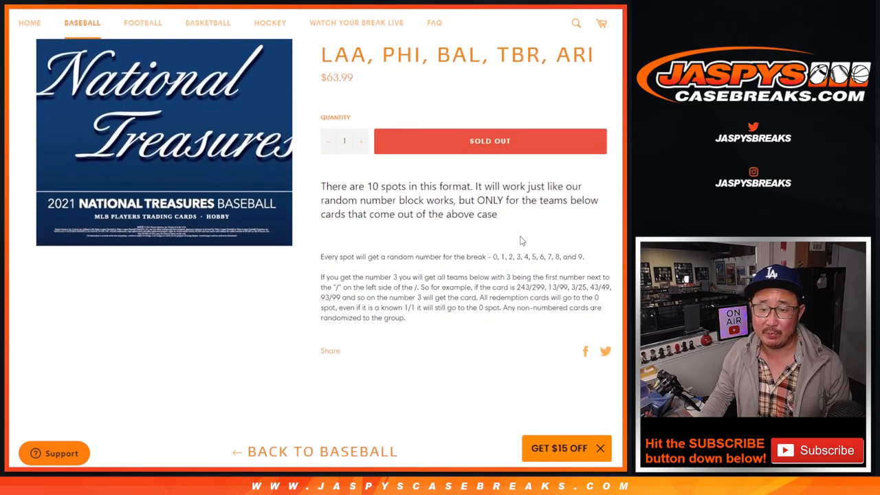
mouse_move(506, 317)
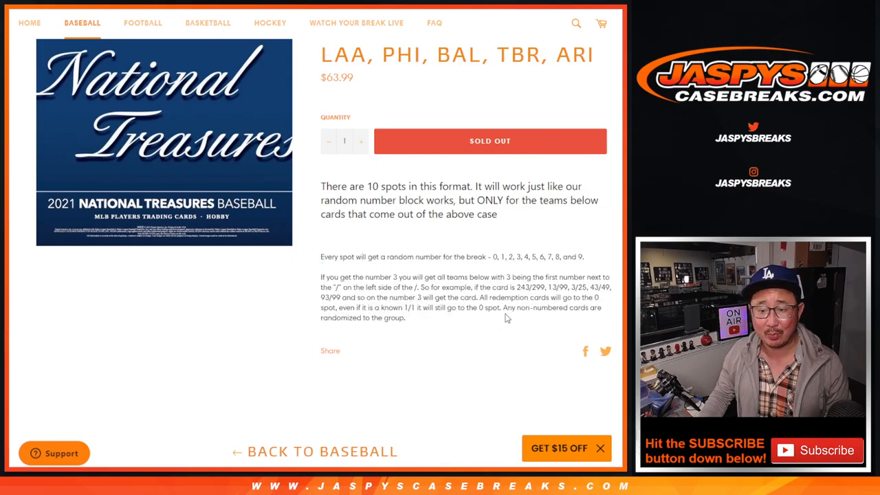
drag(505, 307, 405, 318)
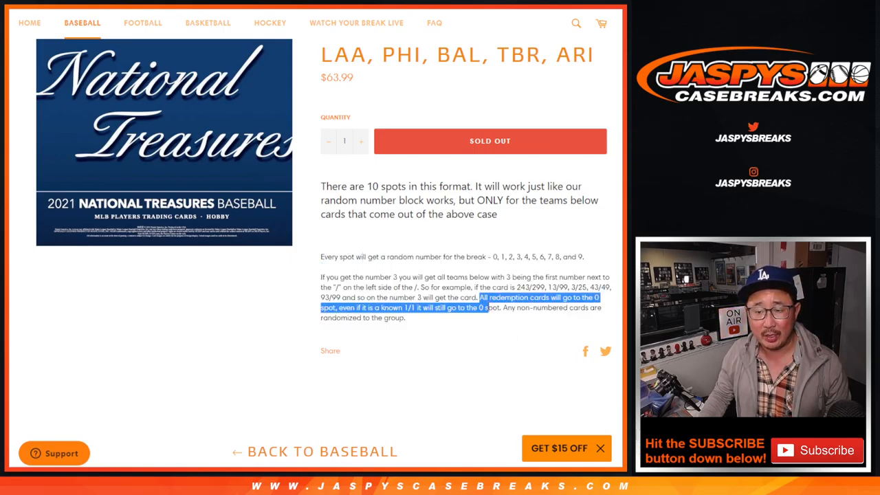
click(504, 308)
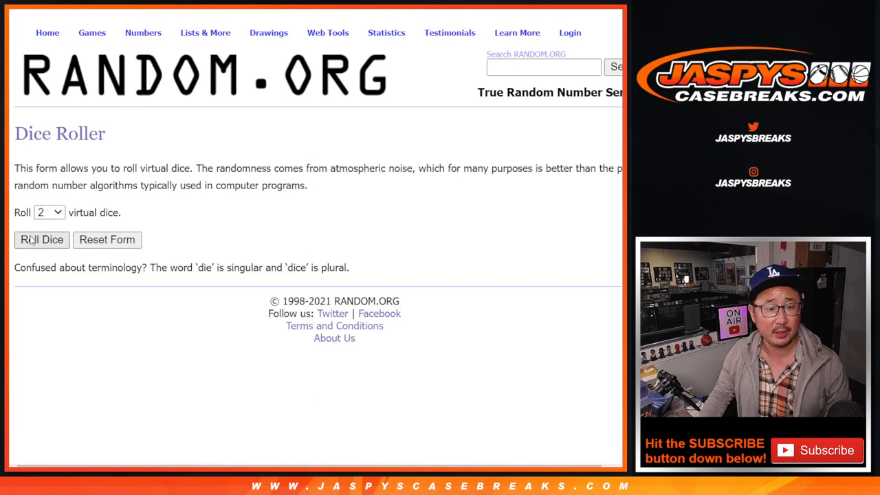
click(42, 239)
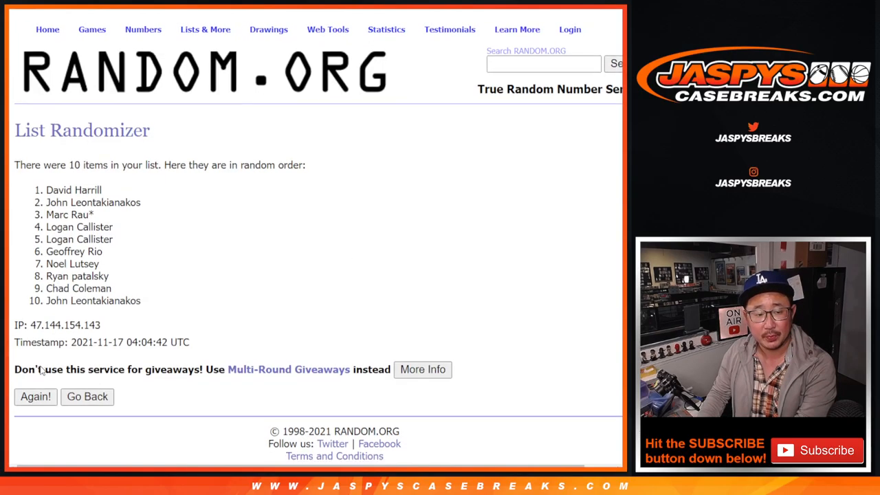
click(35, 396)
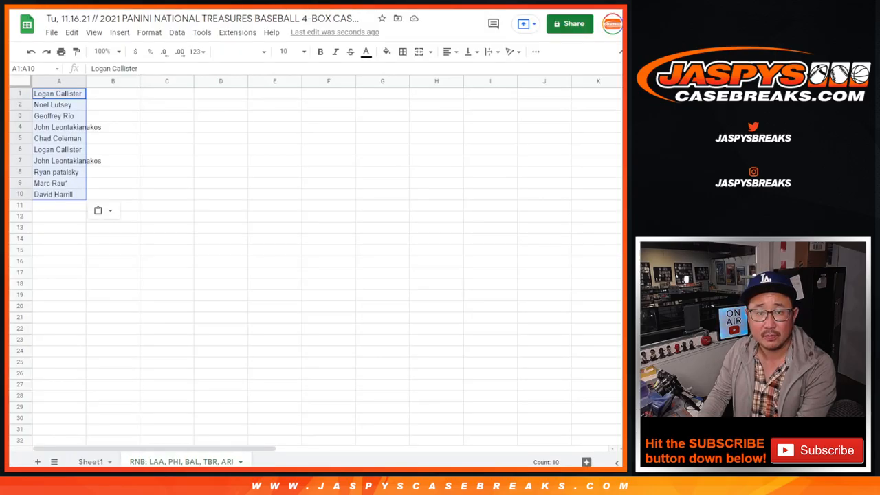
Paste the numbers 0–9 into column B and set all text to Raleway size 14.
right_click(113, 92)
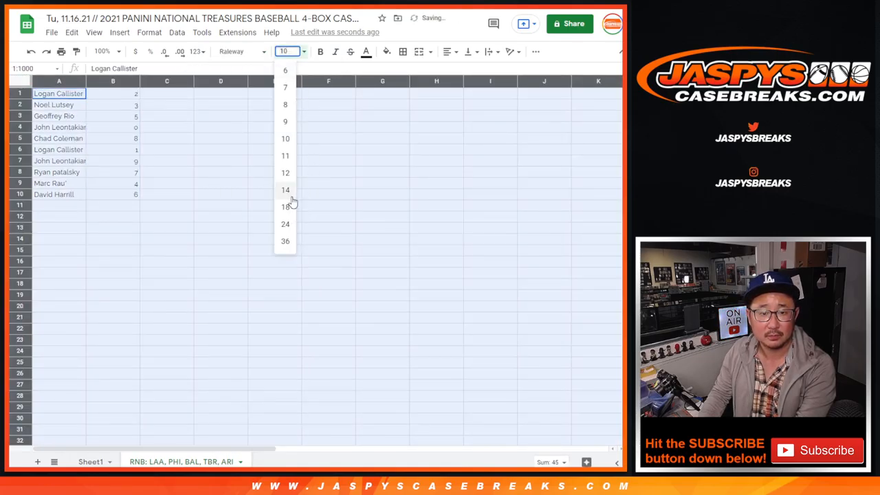
click(285, 190)
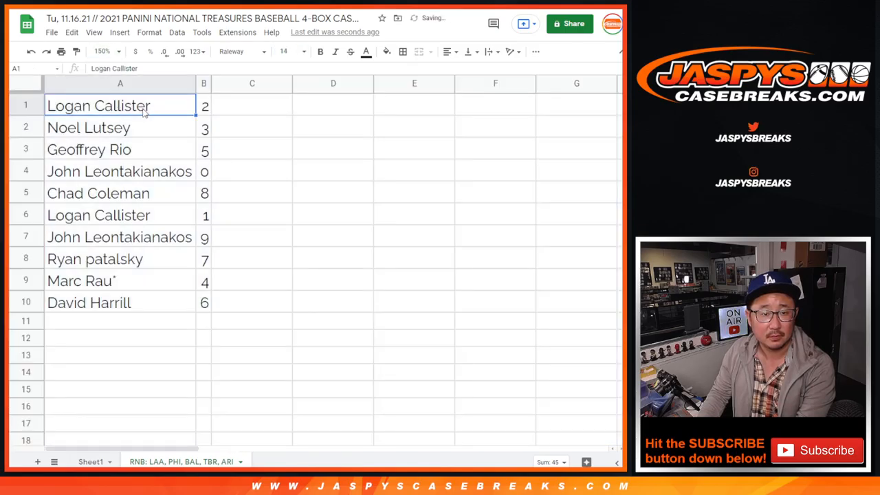
Check the name rows, then select column B and sort the sheet A→Z.
click(120, 127)
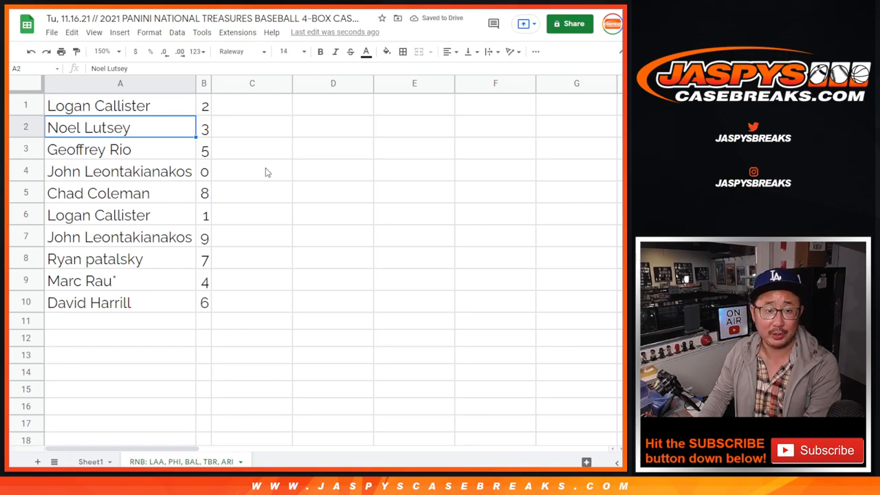
click(119, 172)
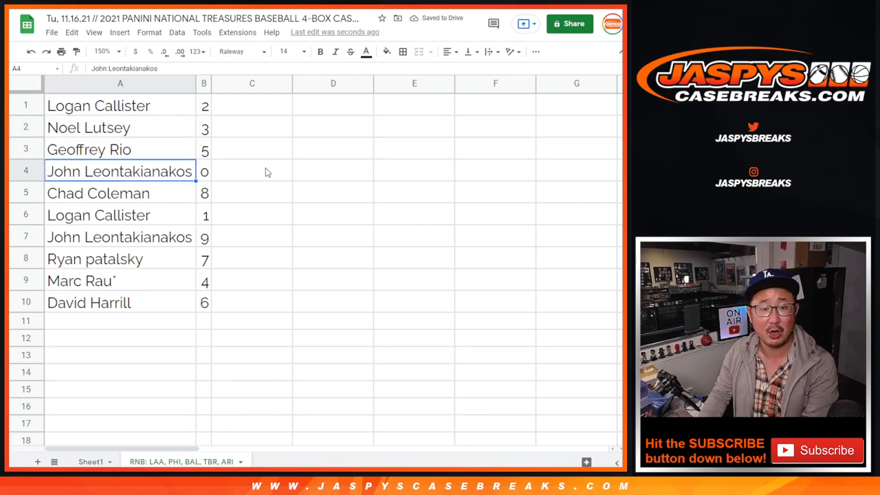
mouse_move(260, 183)
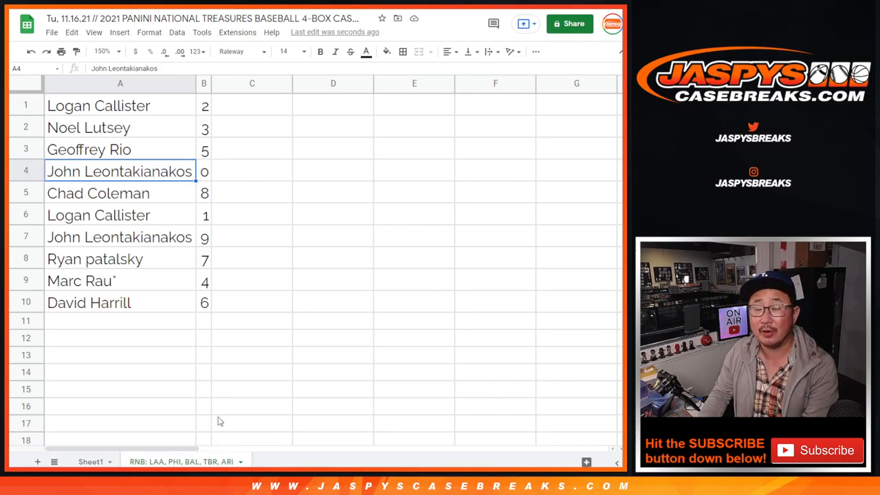
mouse_move(136, 251)
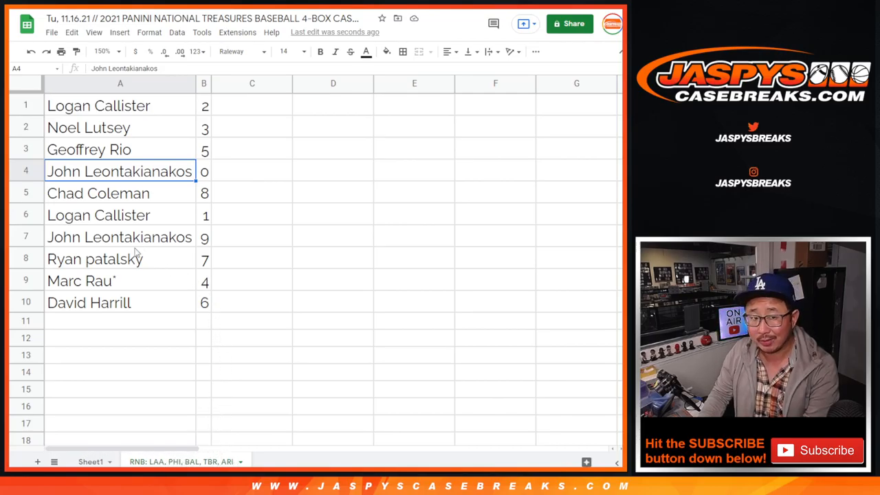
click(99, 214)
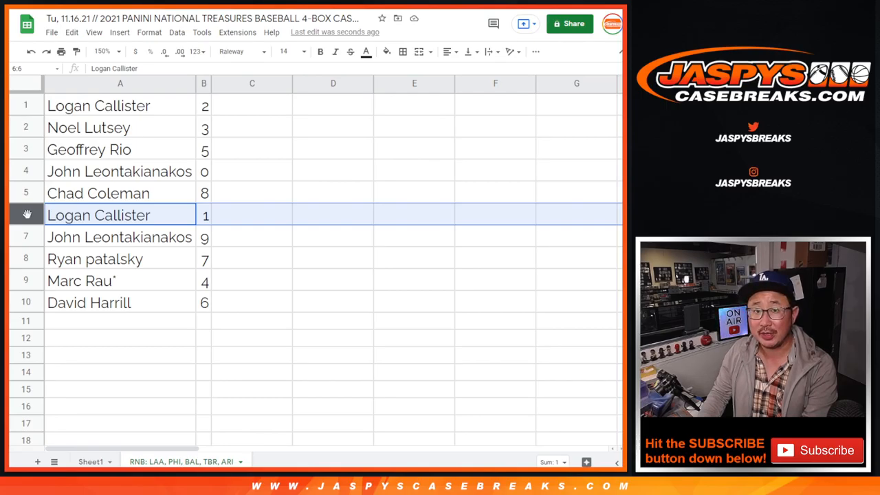
click(119, 236)
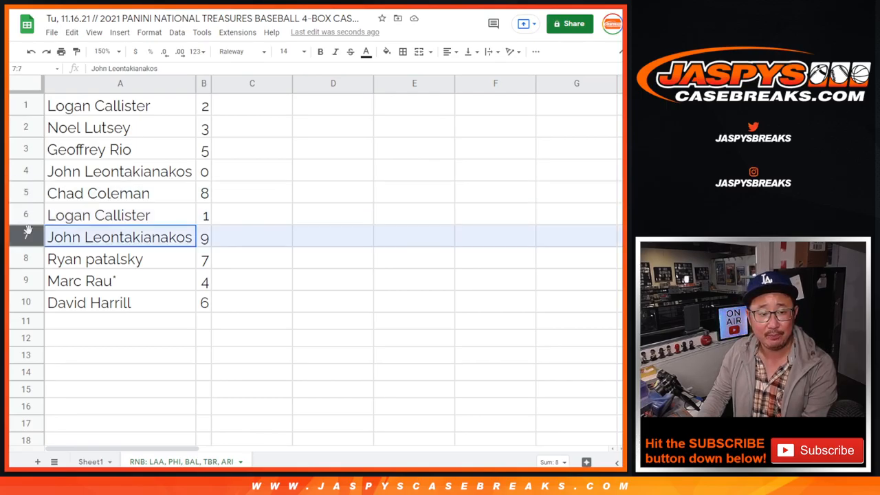
click(119, 281)
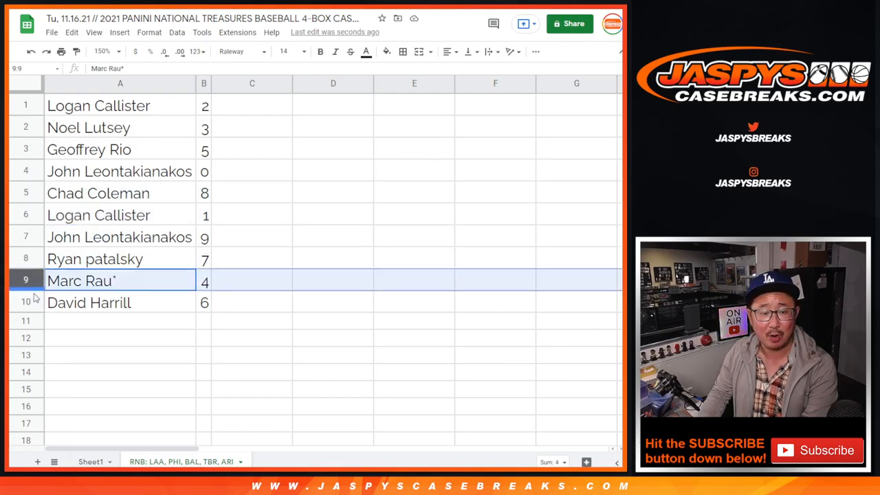
click(120, 302)
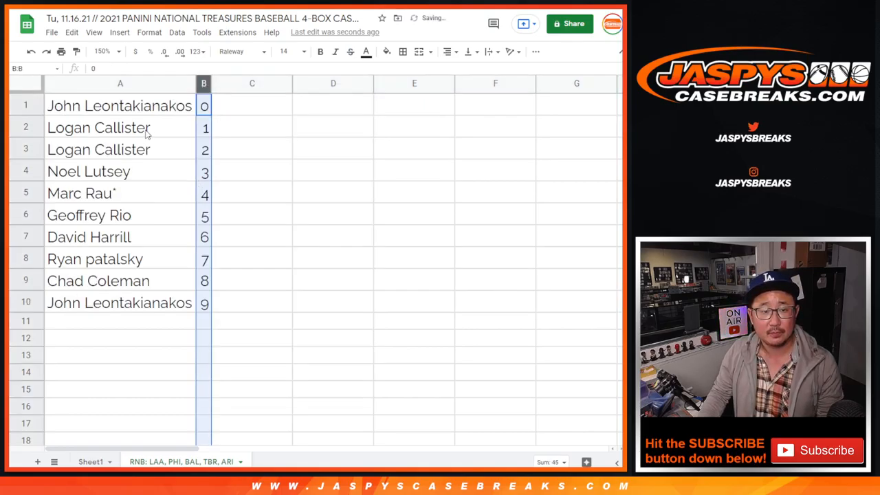
Center-align cells A1:B10 and apply All borders to the table.
click(402, 52)
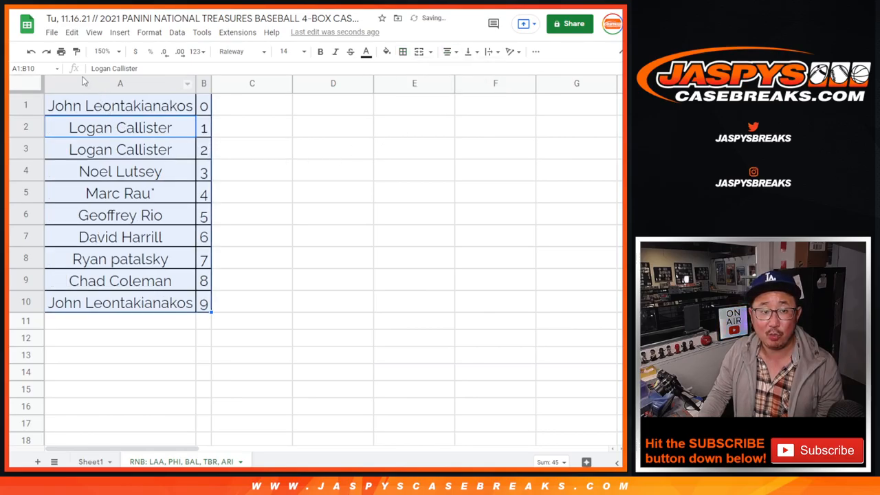
click(120, 105)
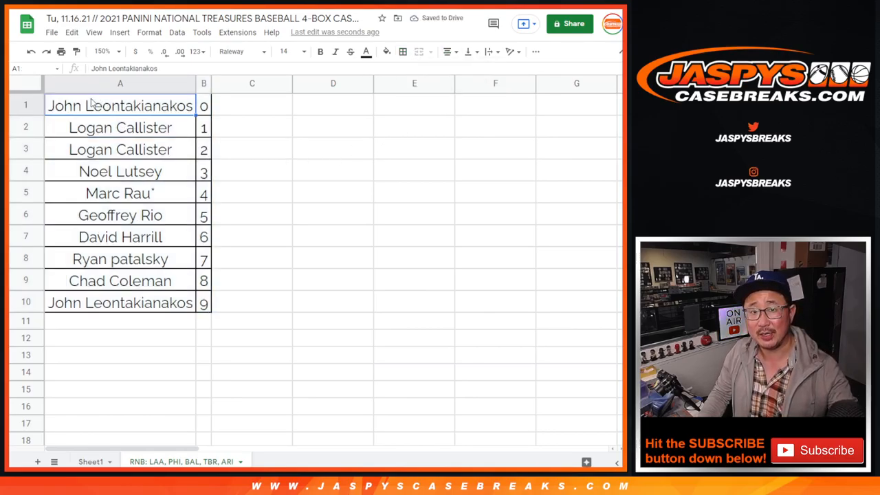